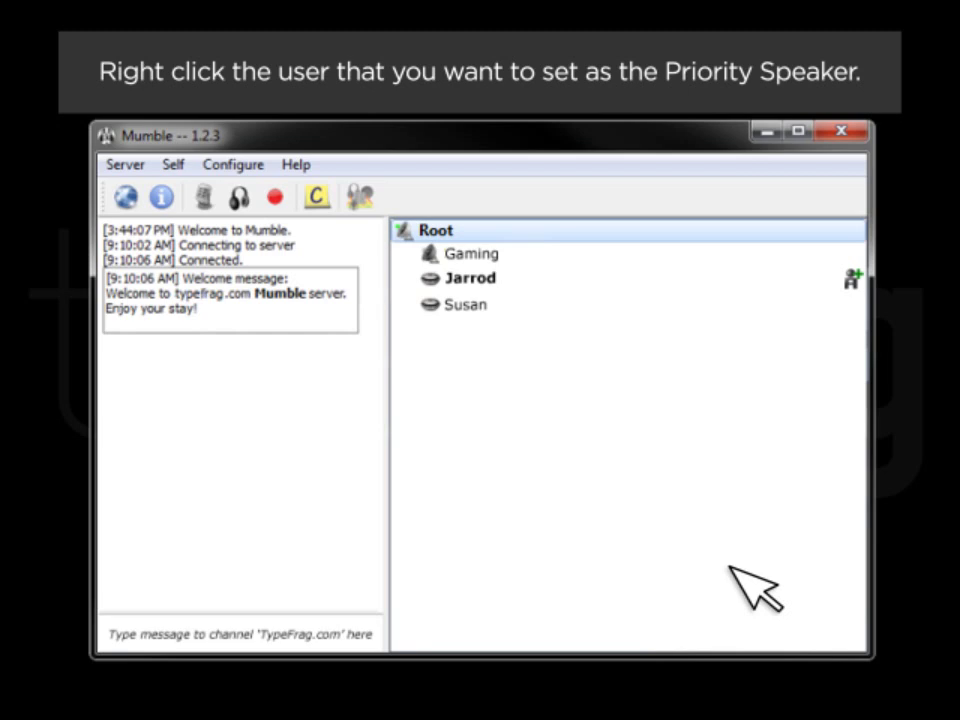
- Set Jarrod as Priority Speaker from his context menu in the channel tree
right_click(470, 278)
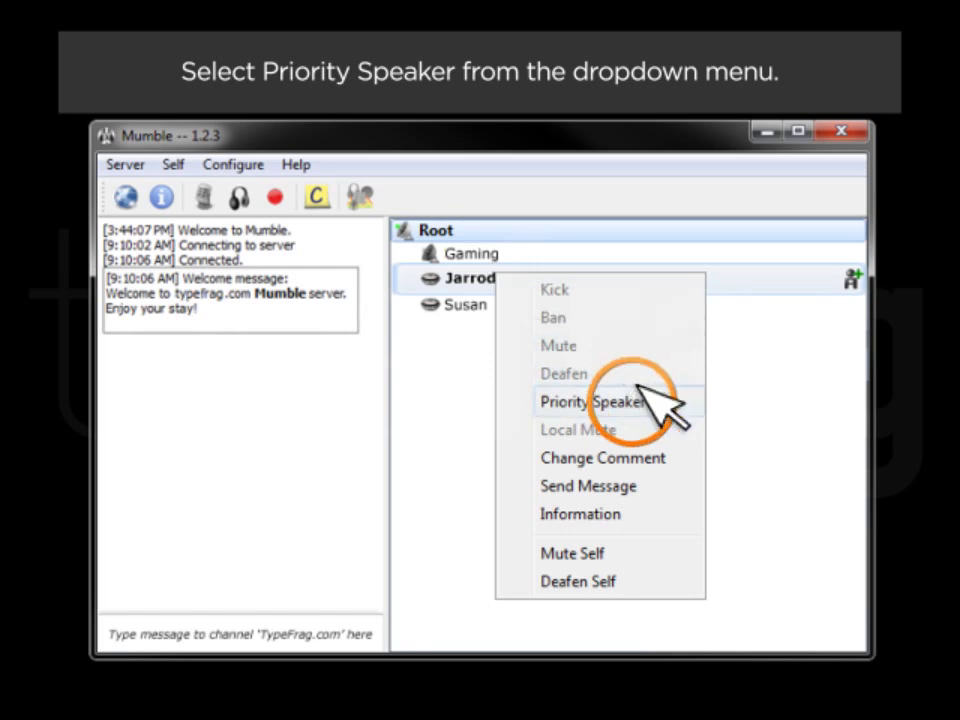
left_click(591, 399)
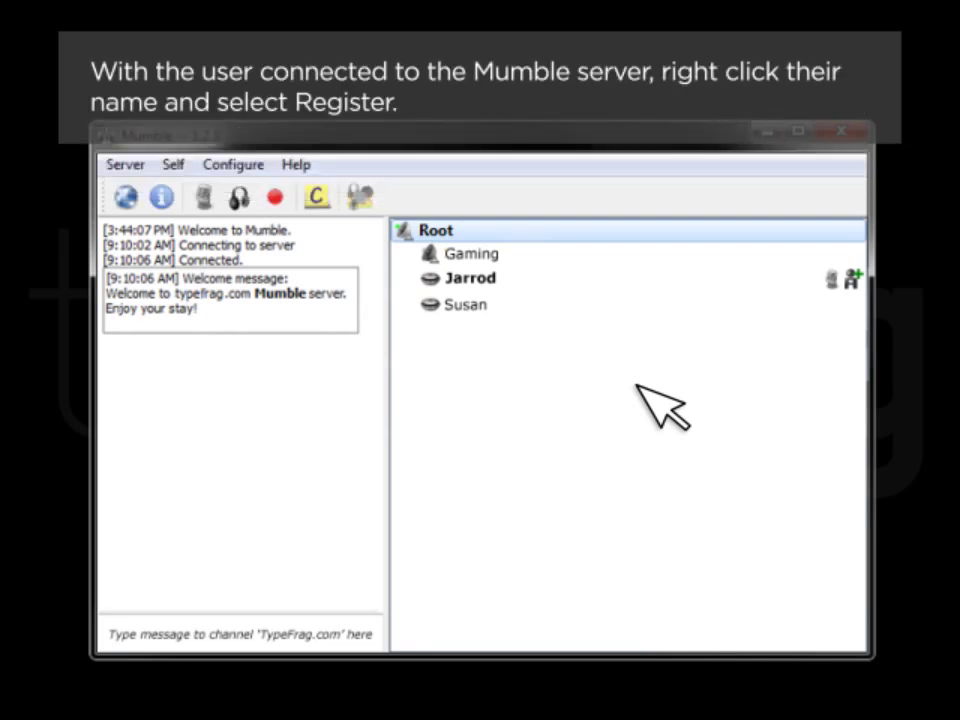
mouse_move(645, 420)
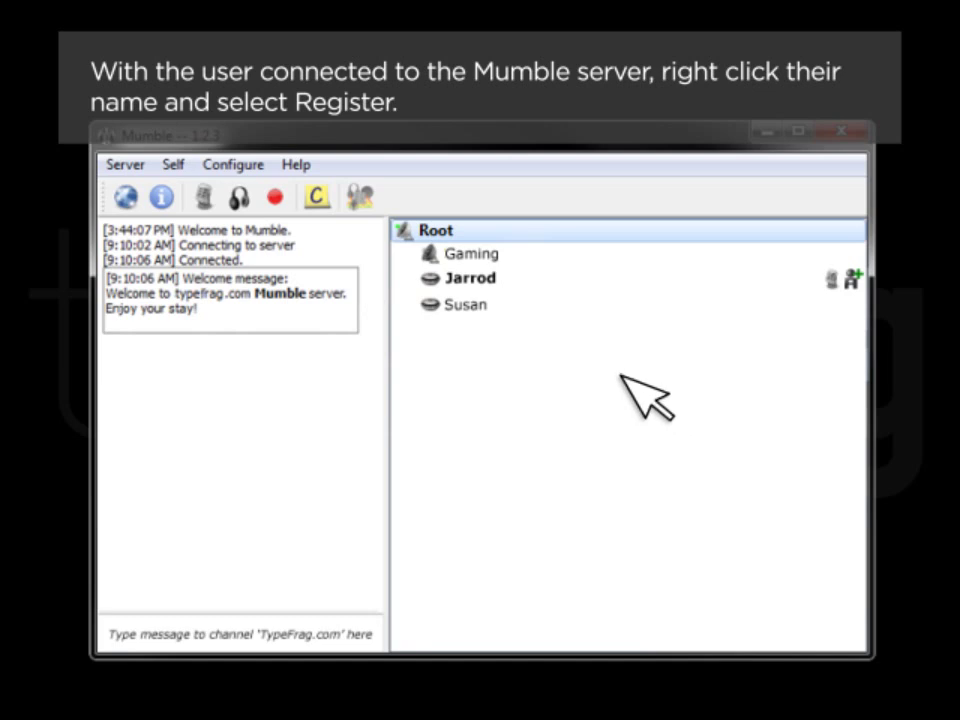
- Choose Register from Jarrod's context menu to bring up the registration confirmation
right_click(463, 305)
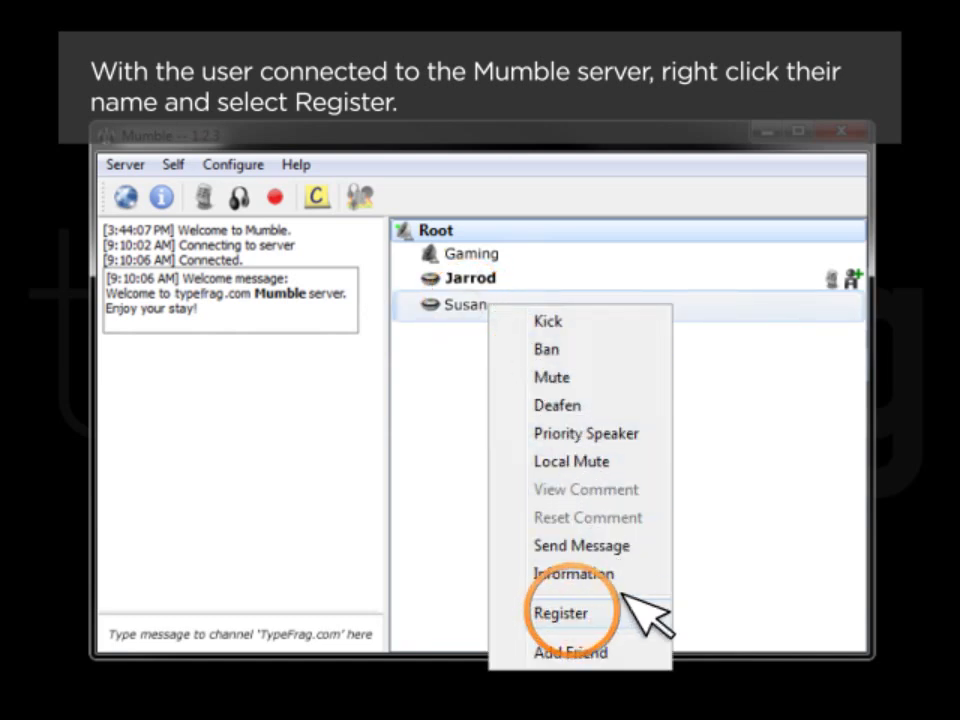
left_click(560, 613)
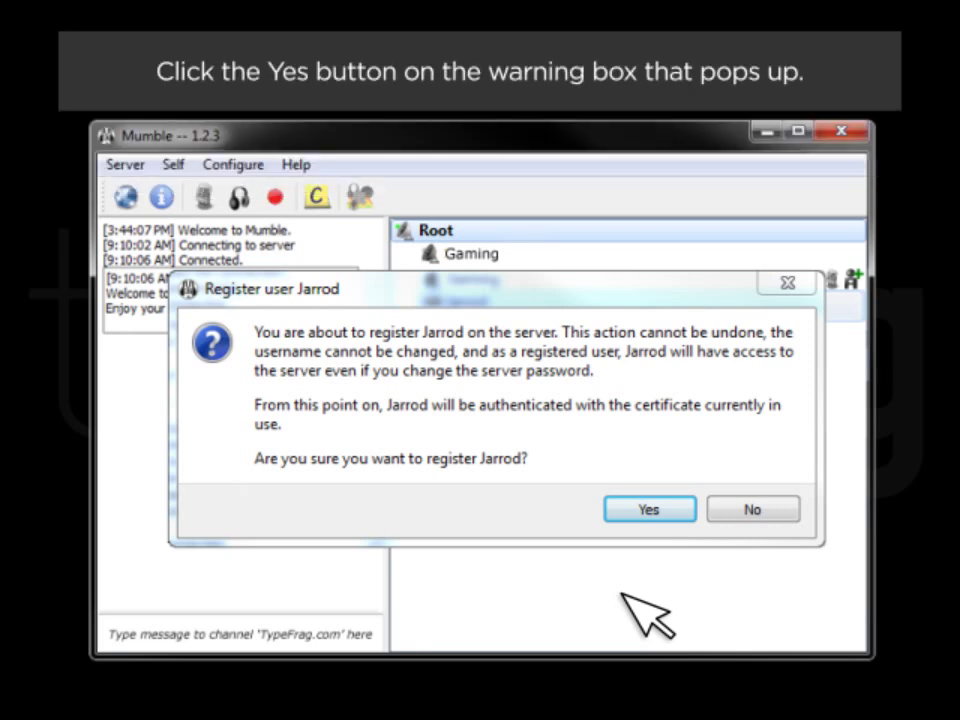
- Confirm Jarrod's registration and open Server > Registered Users listing Jarrod and Susan
left_click(649, 508)
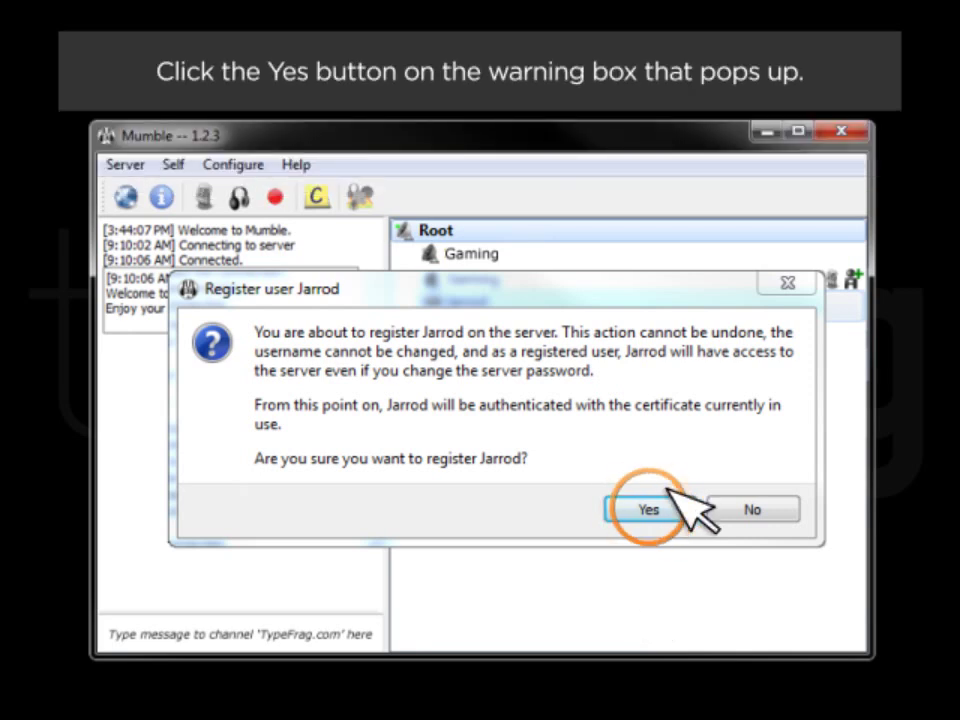
left_click(648, 509)
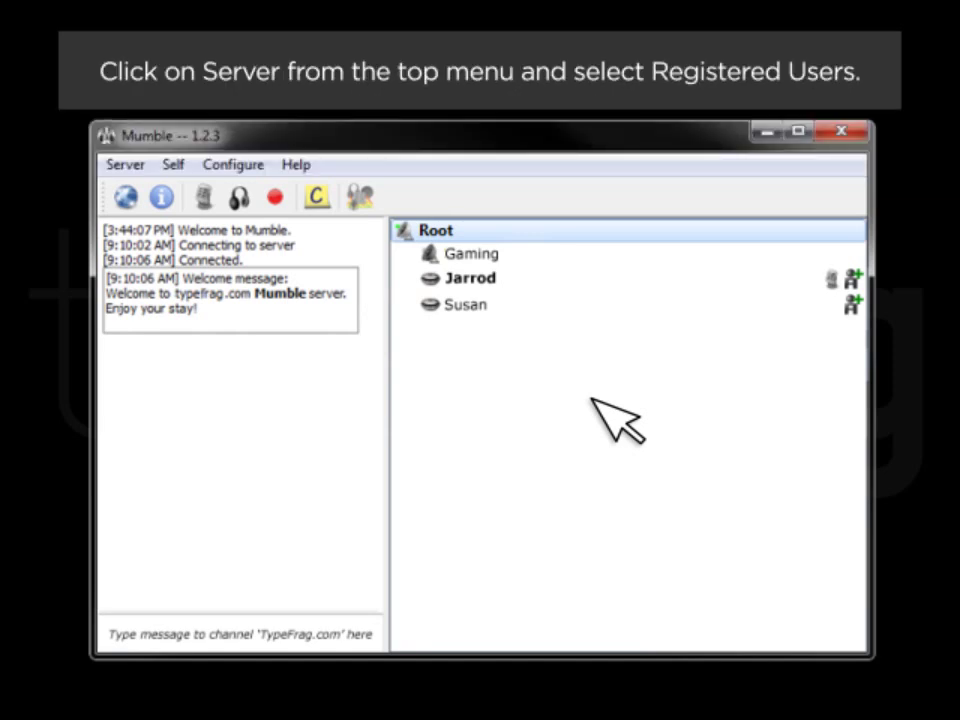
mouse_move(410, 310)
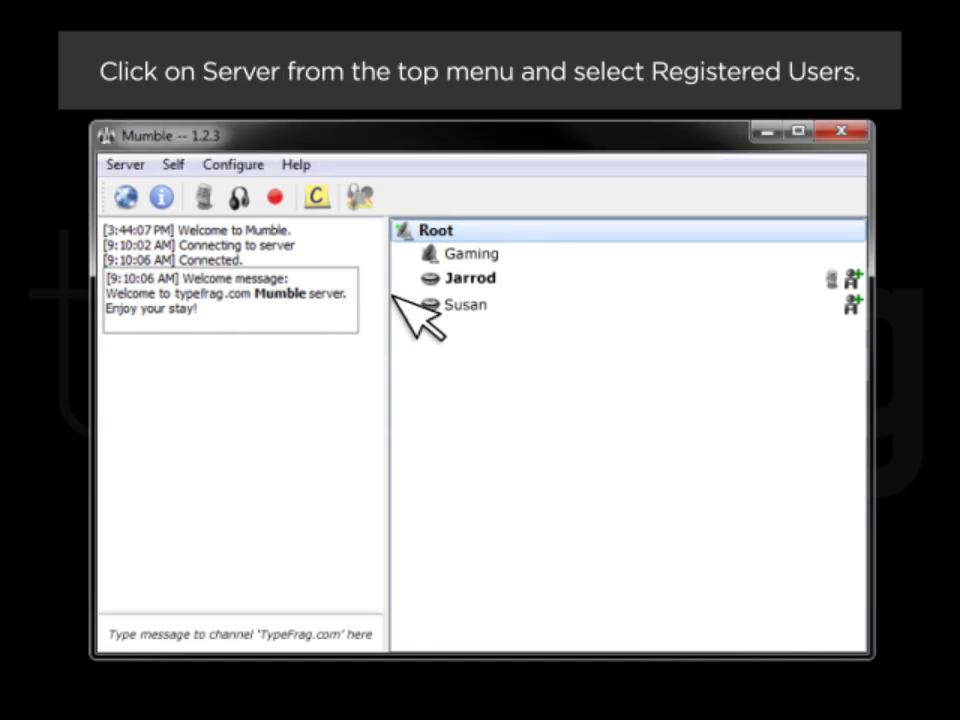
left_click(124, 164)
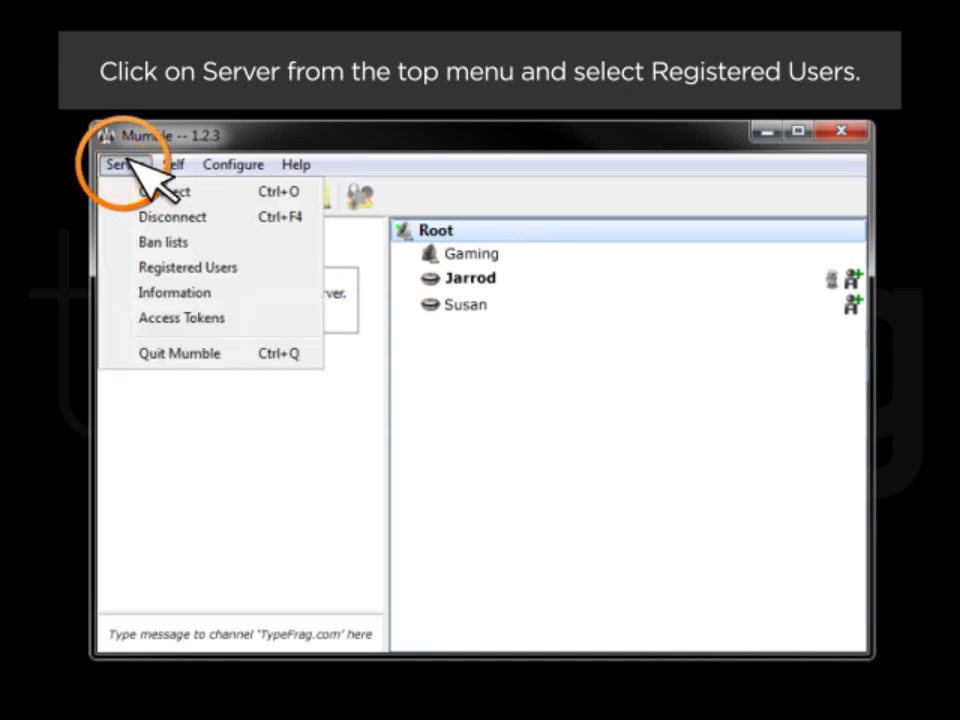
left_click(188, 267)
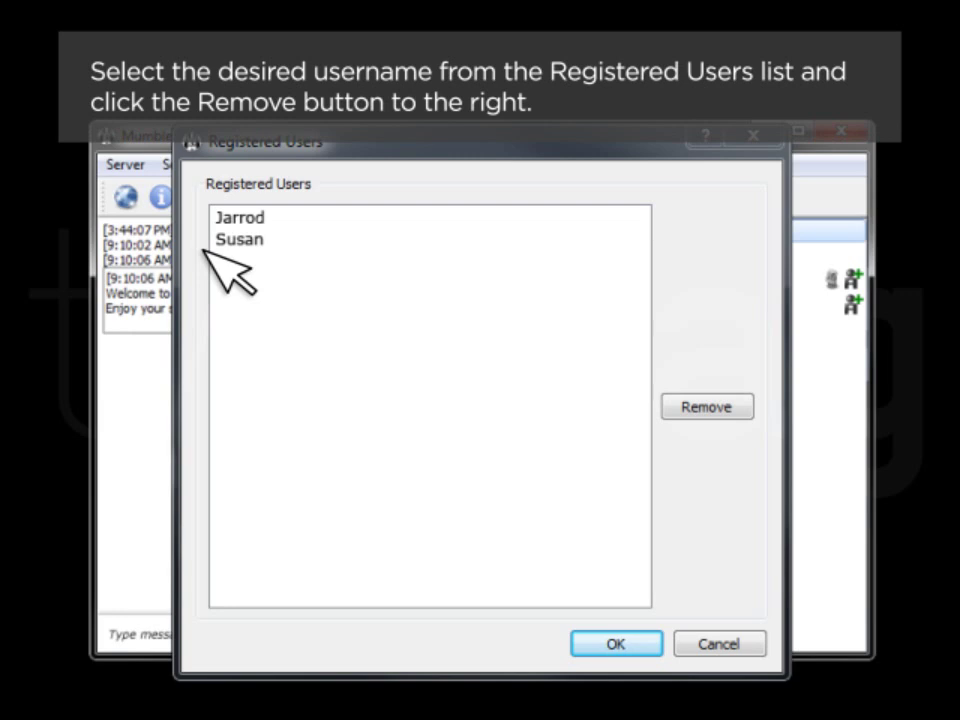
- Remove Susan from the Registered Users list and confirm with OK
left_click(240, 239)
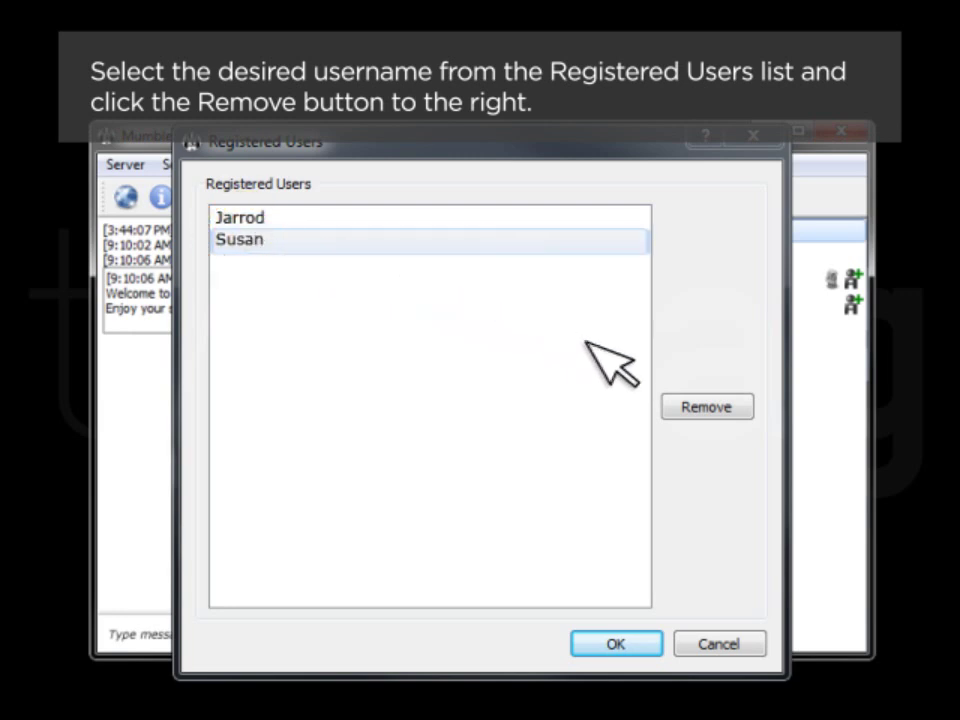
left_click(706, 407)
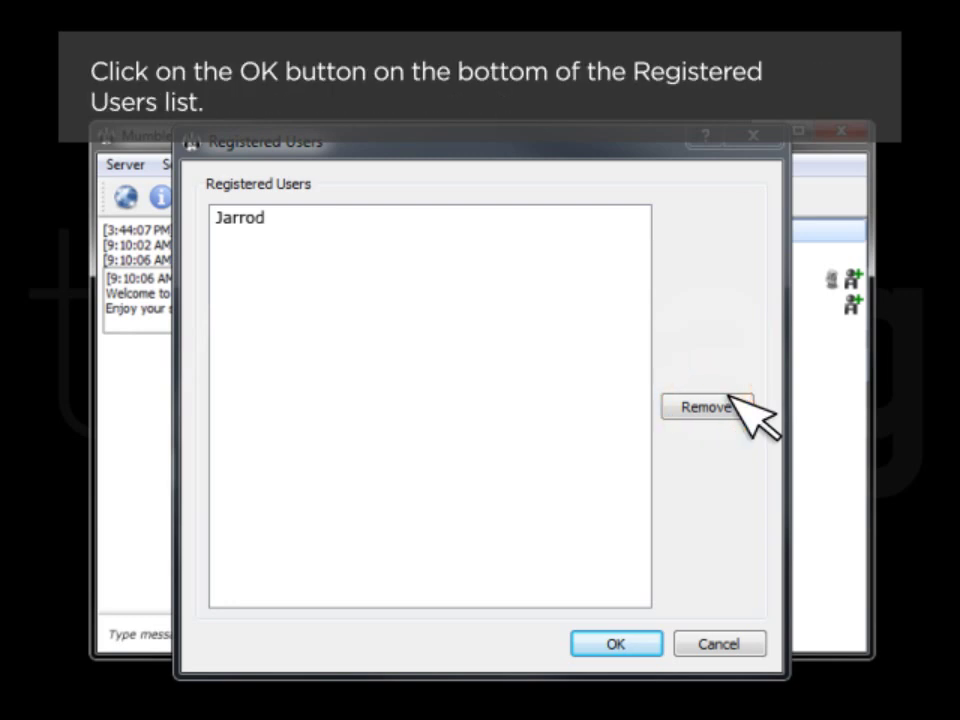
left_click(625, 644)
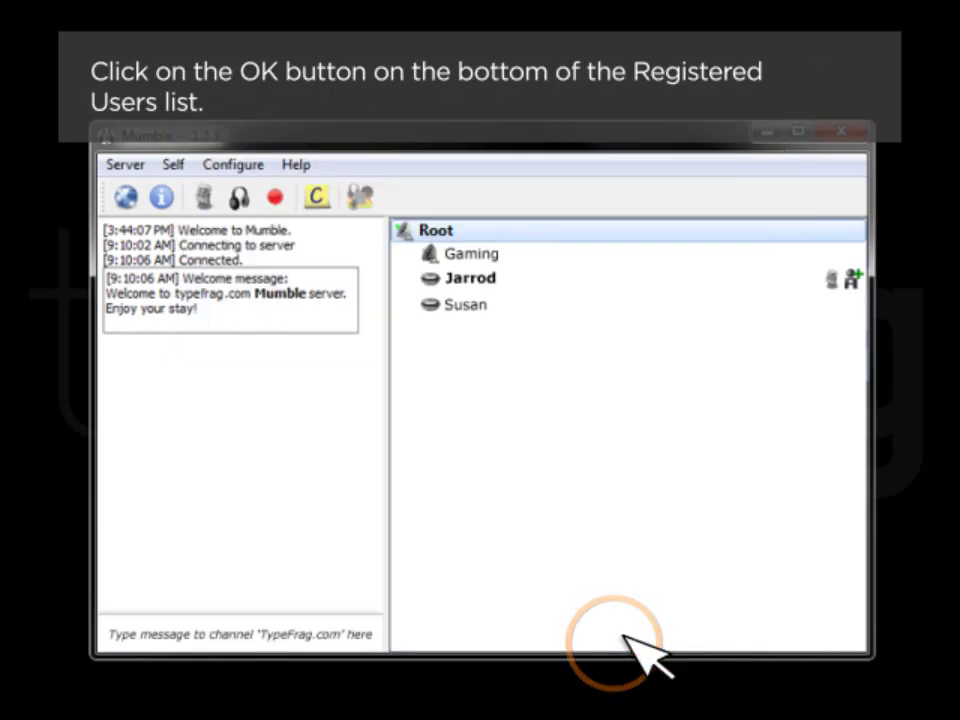